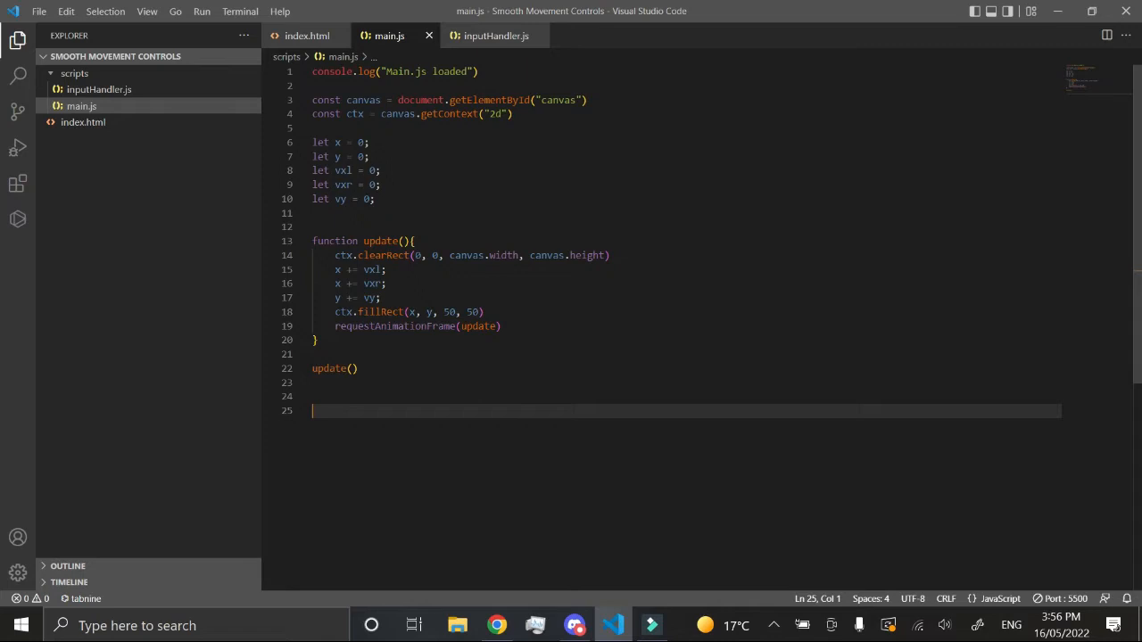
- Add a setInterval Gravity function to main.js that increases vy by 0.05, then view the game in the browser
type("setIn")
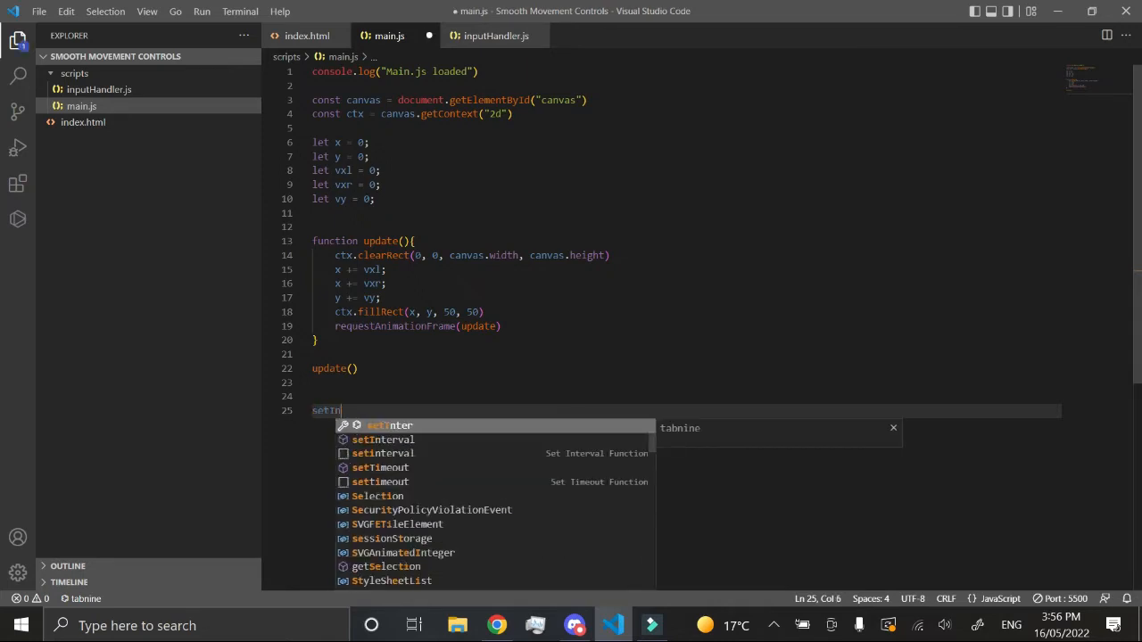
type("terval(function")
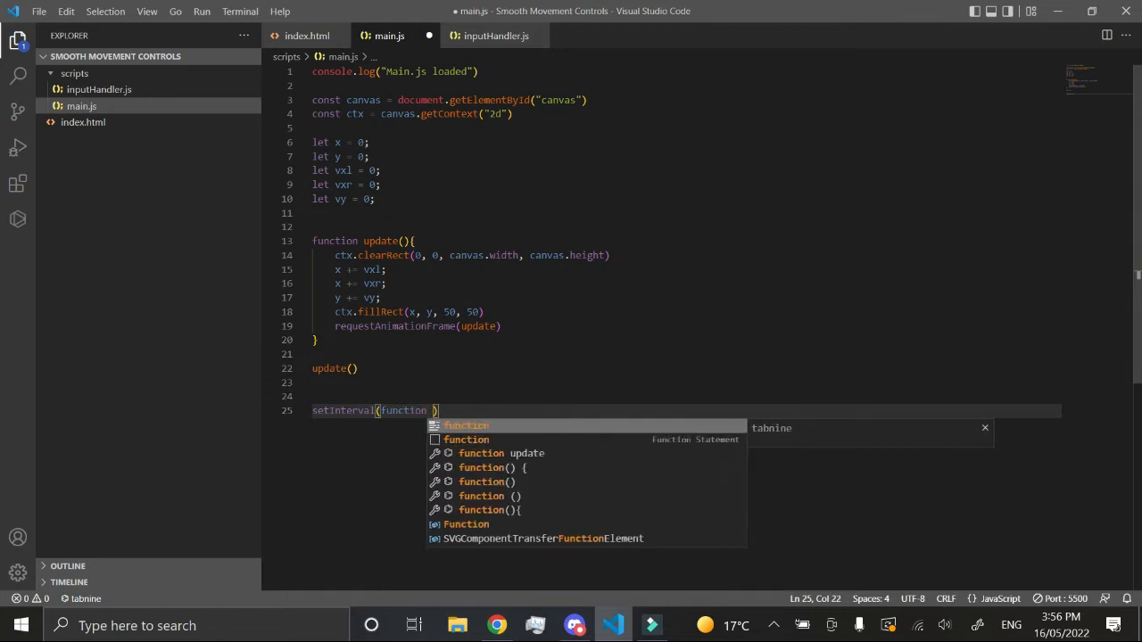
type("Gravity()")
type("vy ")
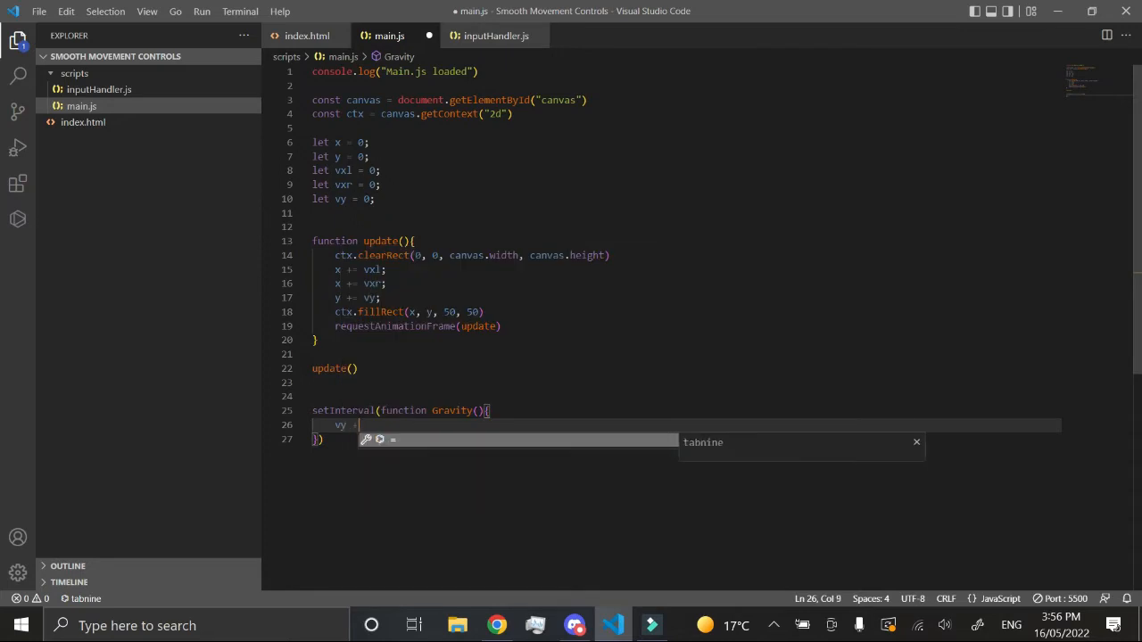
type("+= 0.05")
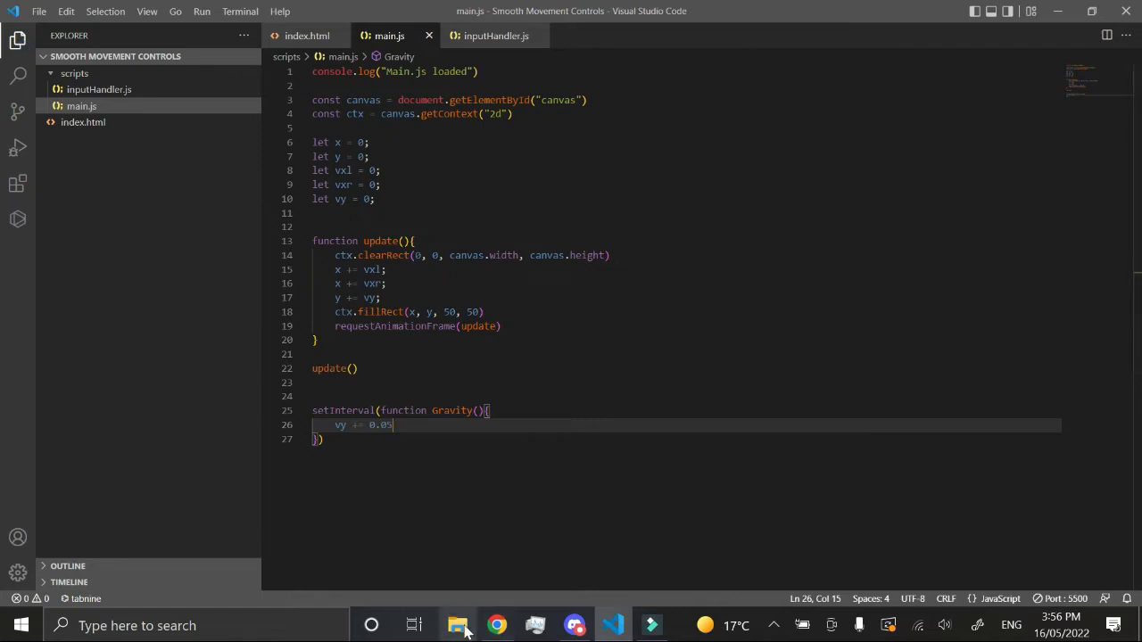
left_click(496, 625)
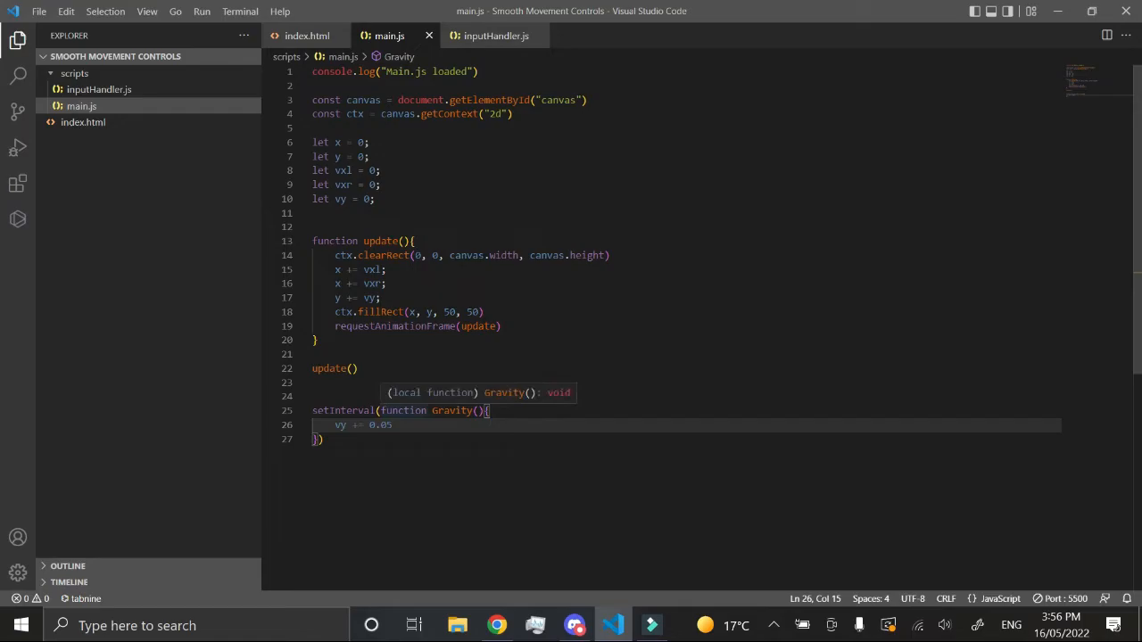
left_click(496, 624)
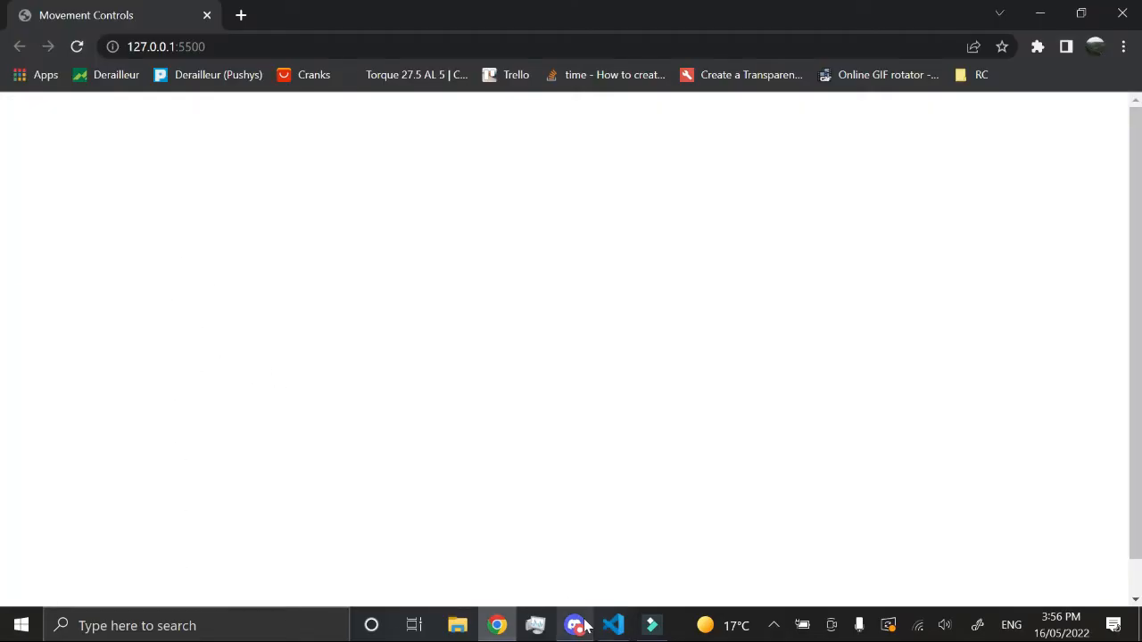
- Check the Movement Controls page at 127.0.0.1:5500 and return to the code
left_click(612, 625)
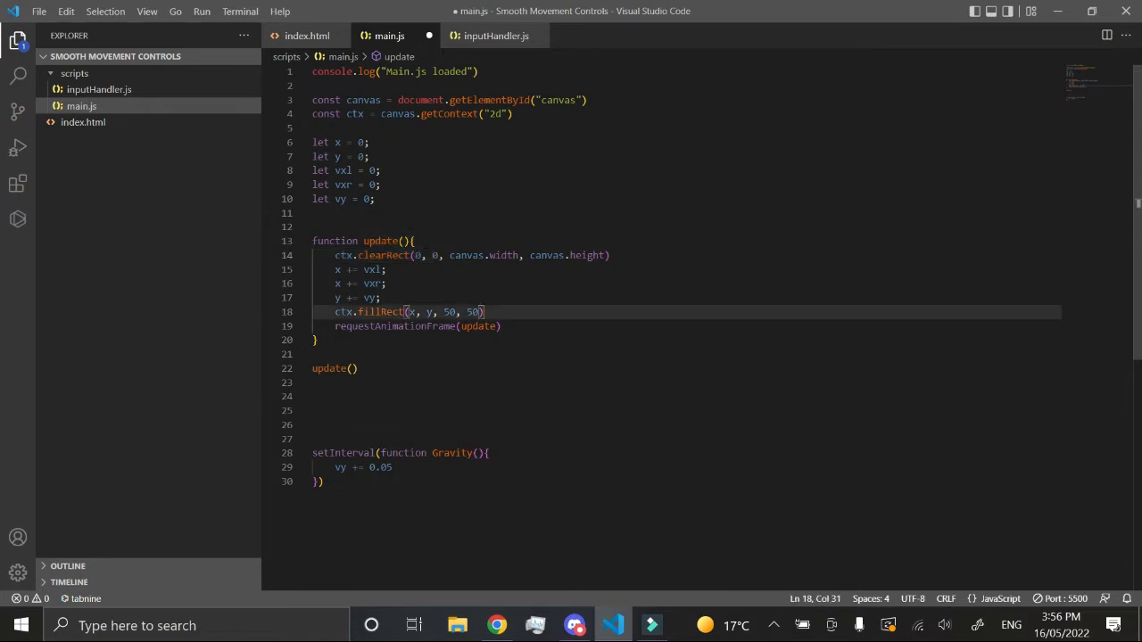
- Call collision() from update and start a collision function testing y against canvas.height
type("coll")
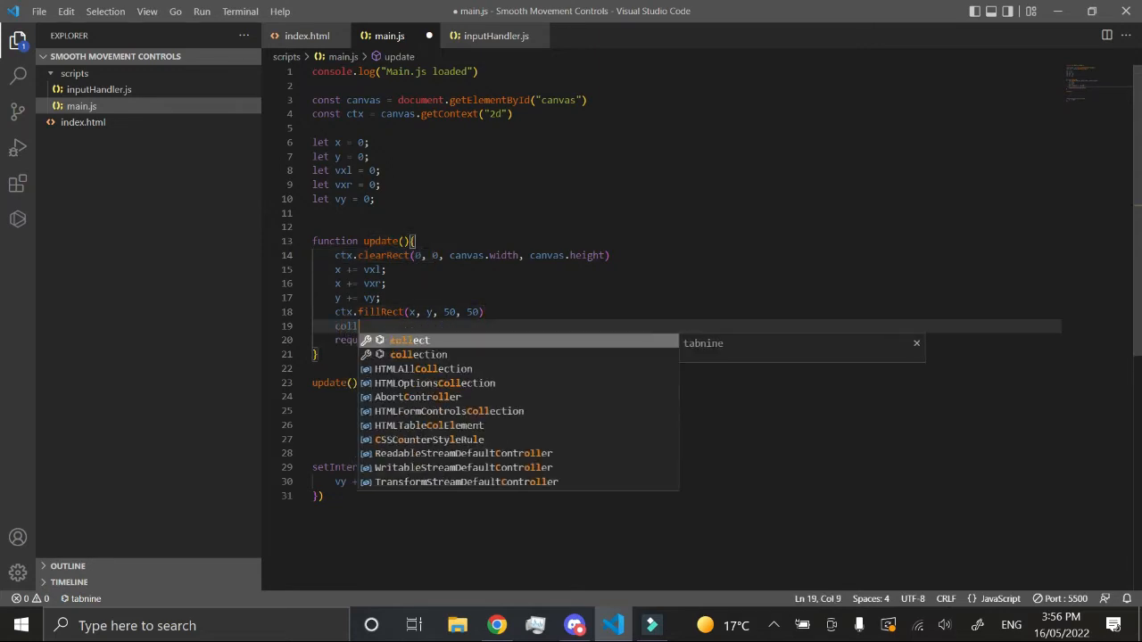
type("collision()")
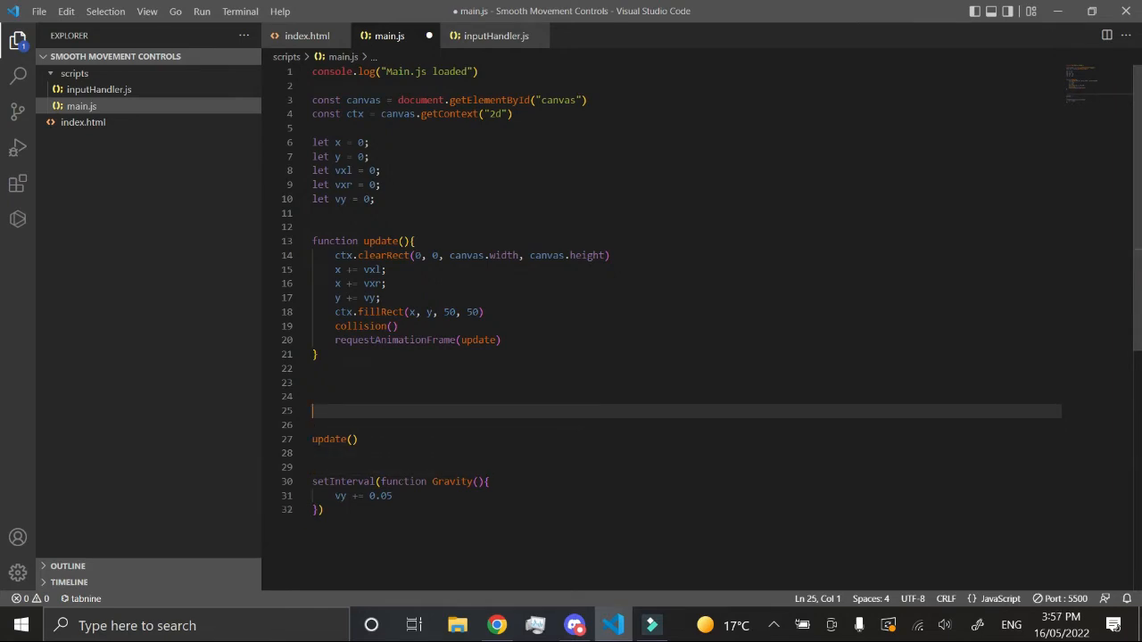
type("function collision(){")
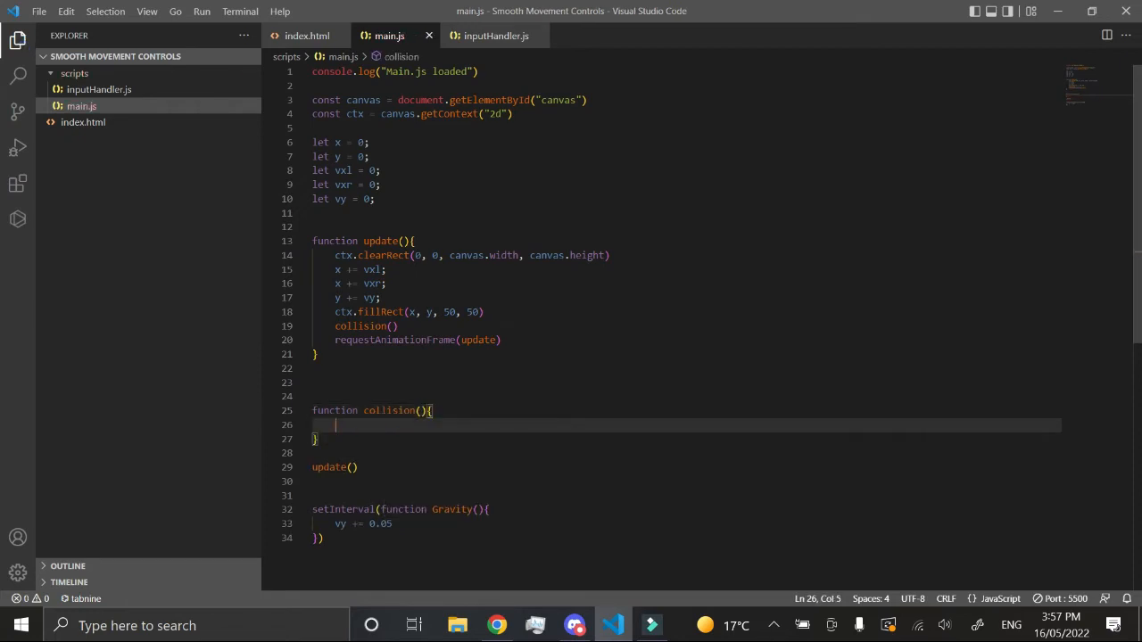
type("if")
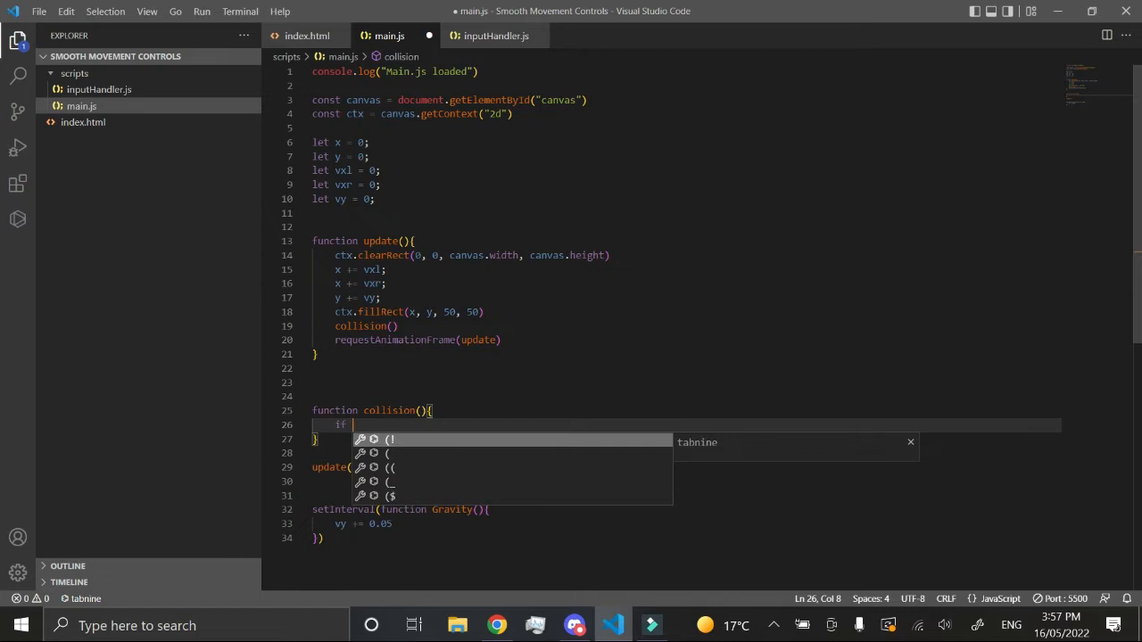
type("(y >=")
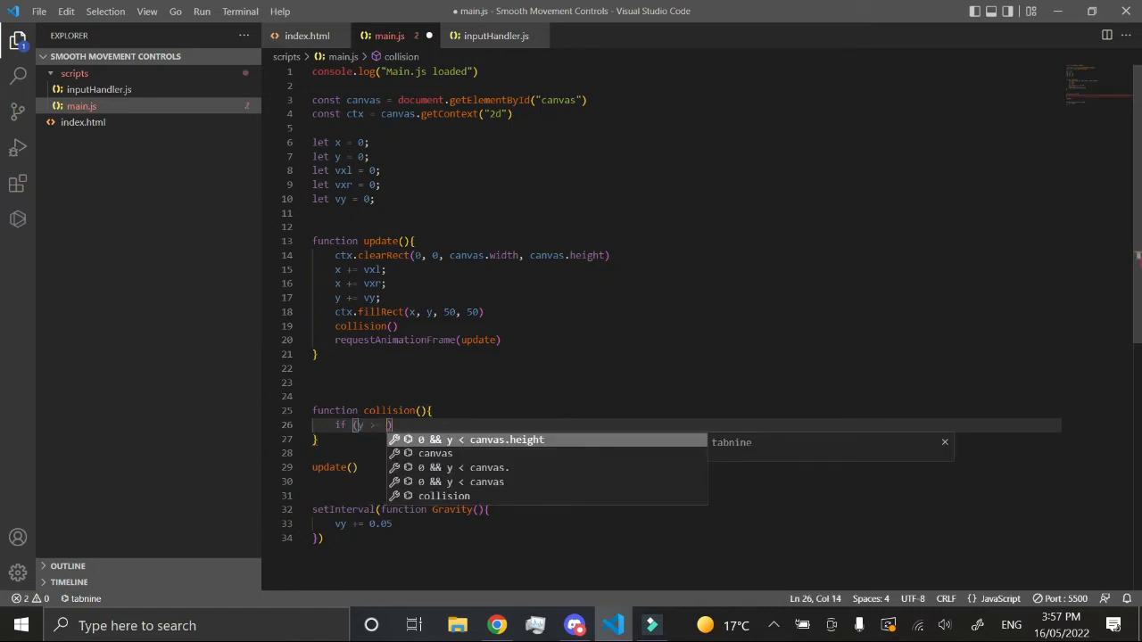
type("canvas.height")
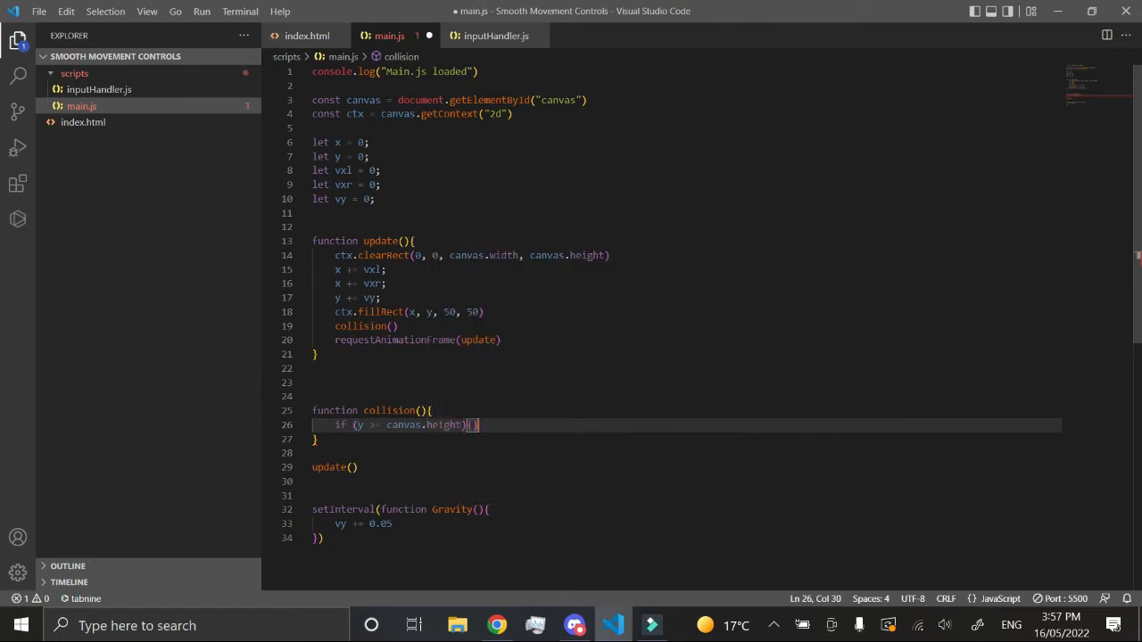
- Complete collision so that when y >= canvas.height - 100 it sets y = canvas.height - 100
key("Enter")
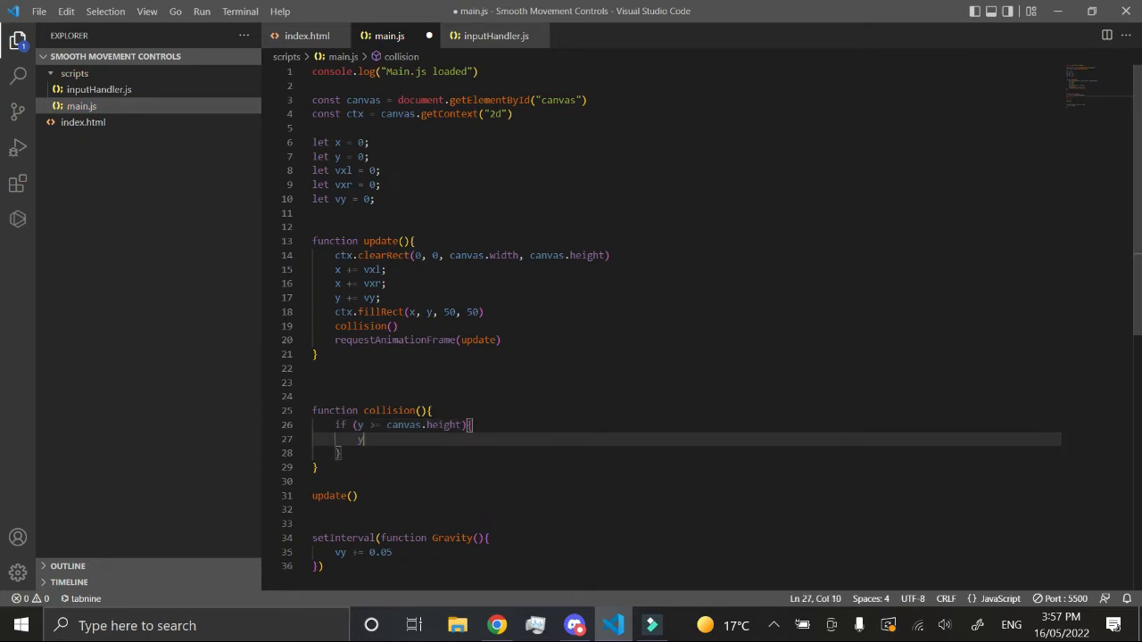
type("=")
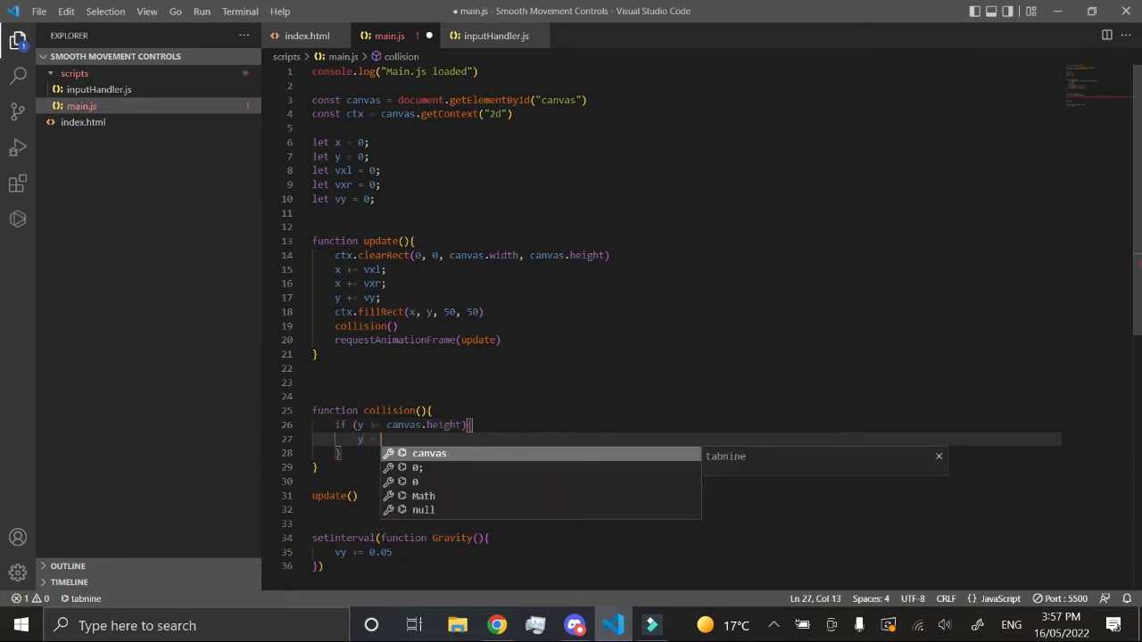
type("canvas.height")
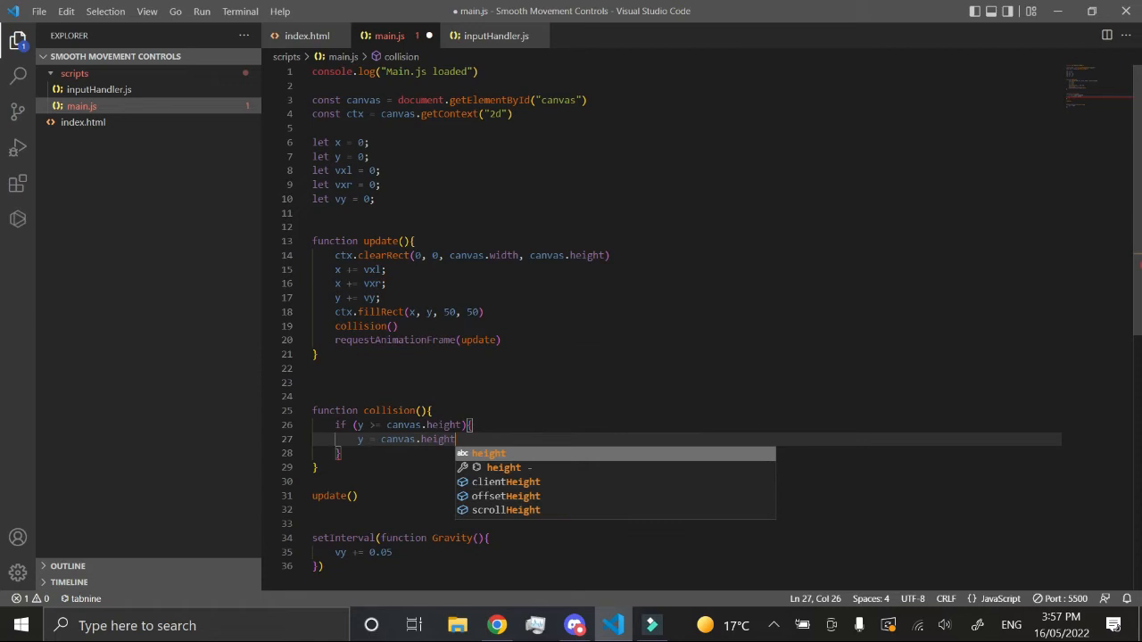
type("- 100")
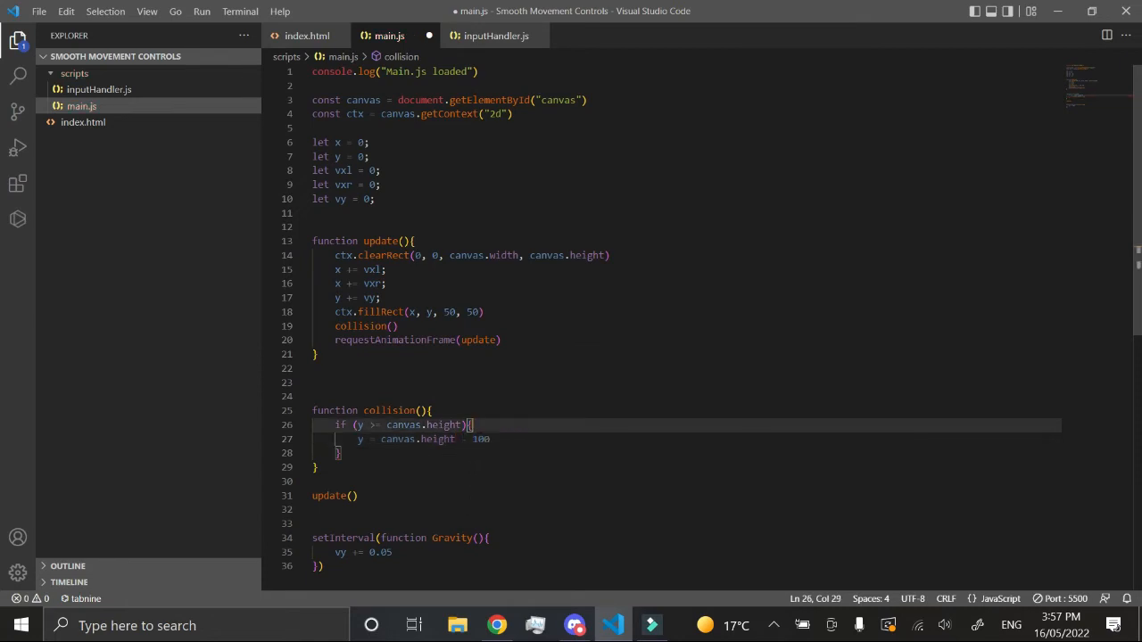
type("- 100")
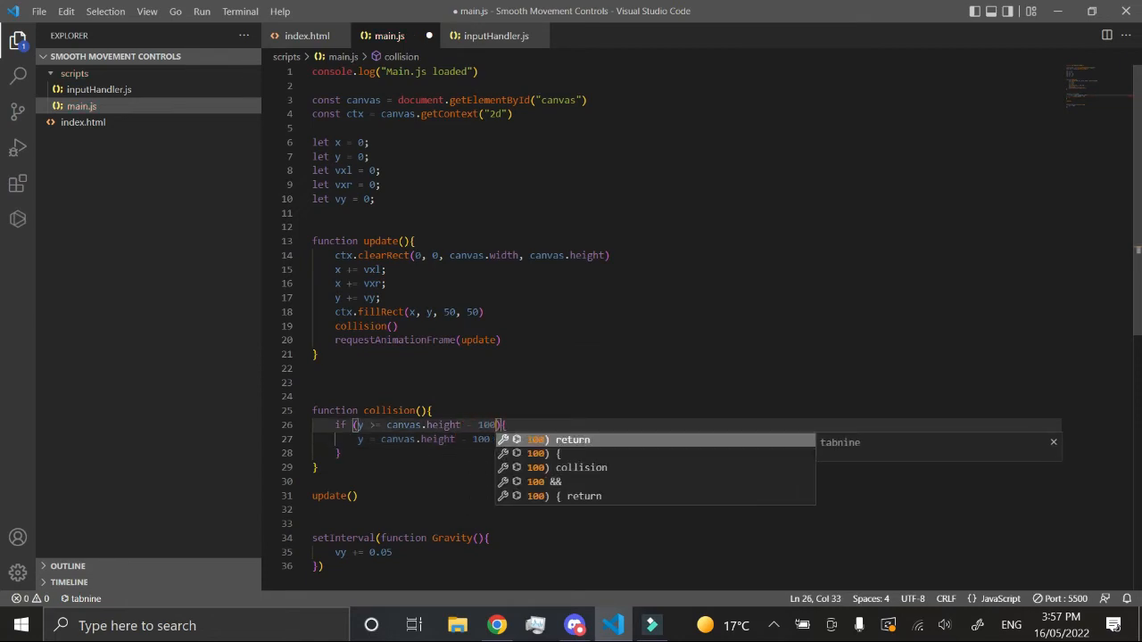
key("Escape")
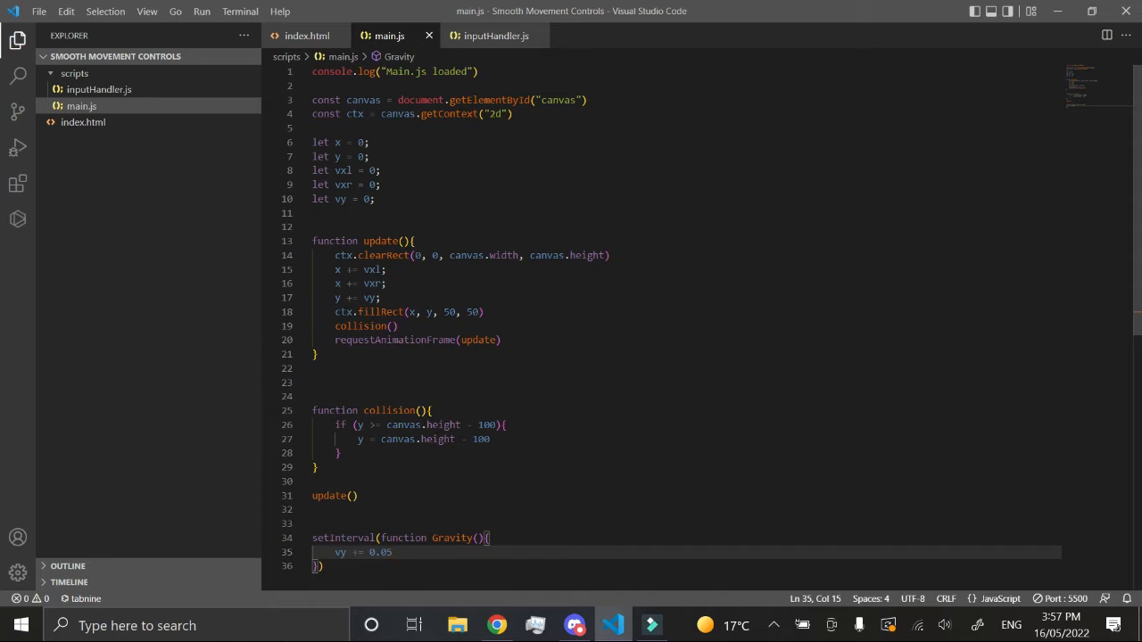
- Declare grounded = false and set grounded = true inside collision on landing
left_click_drag(361, 439, 489, 439)
type("let g")
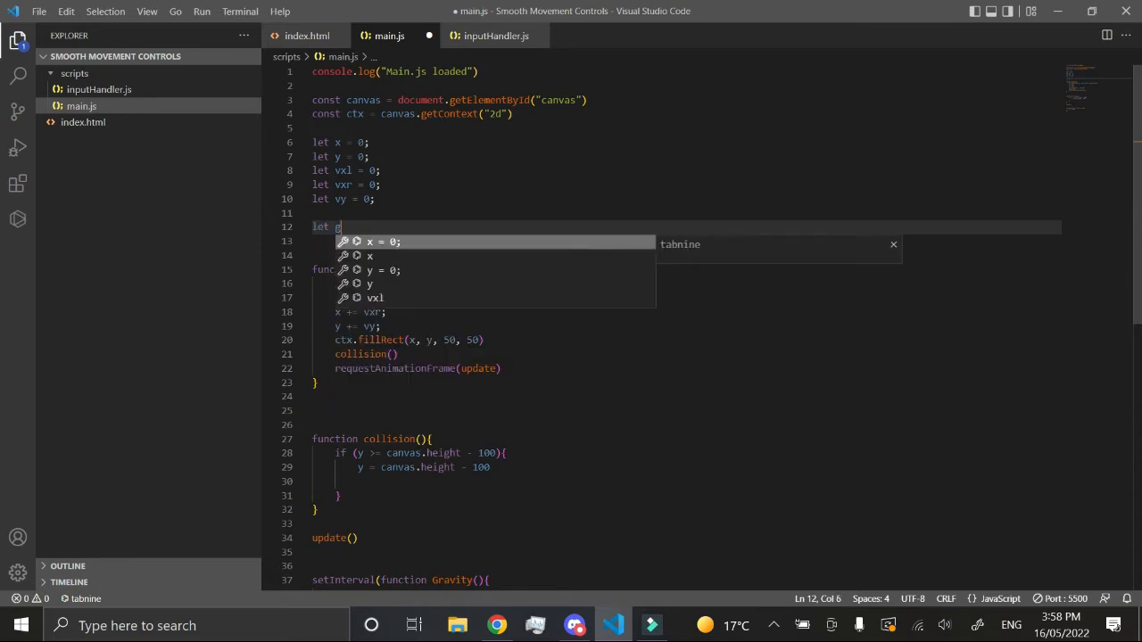
type("rounded = false;")
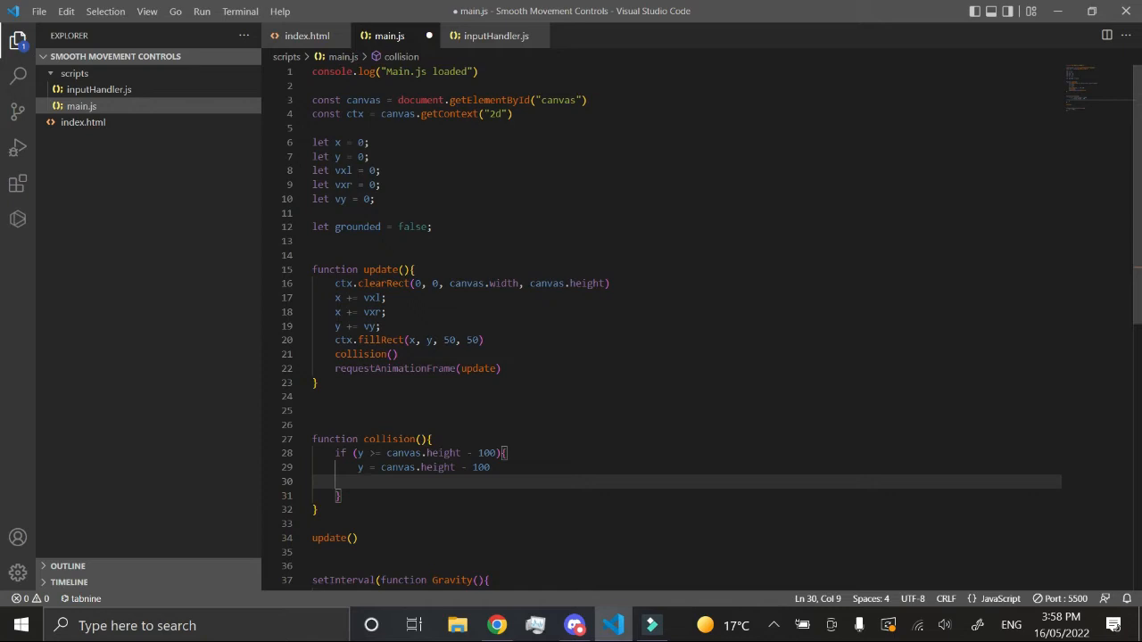
type("grounded")
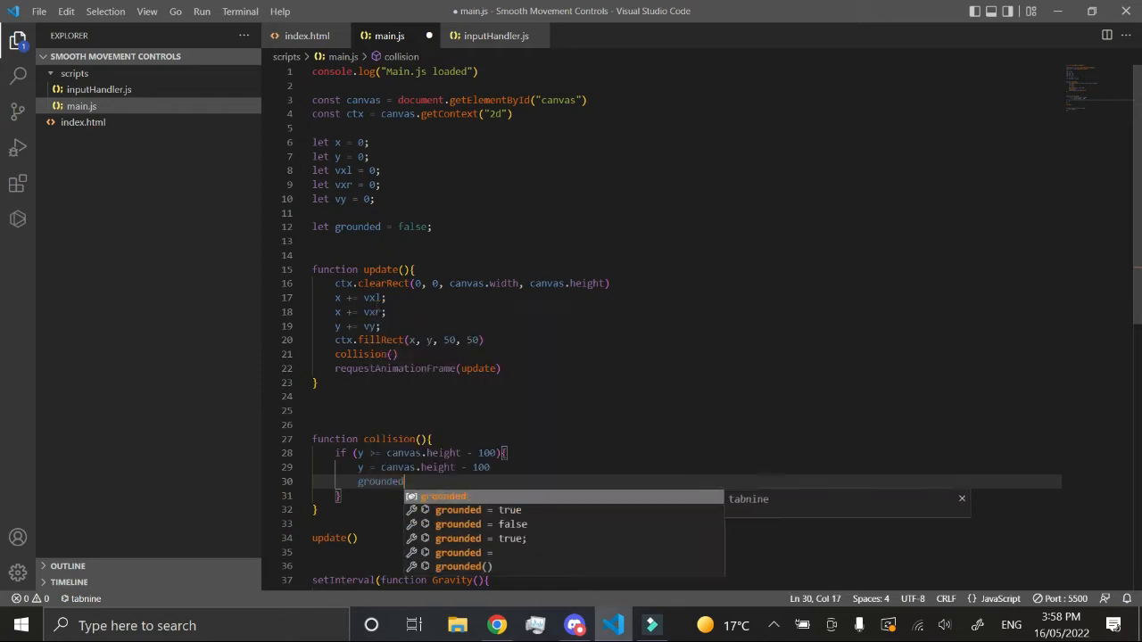
type("= true")
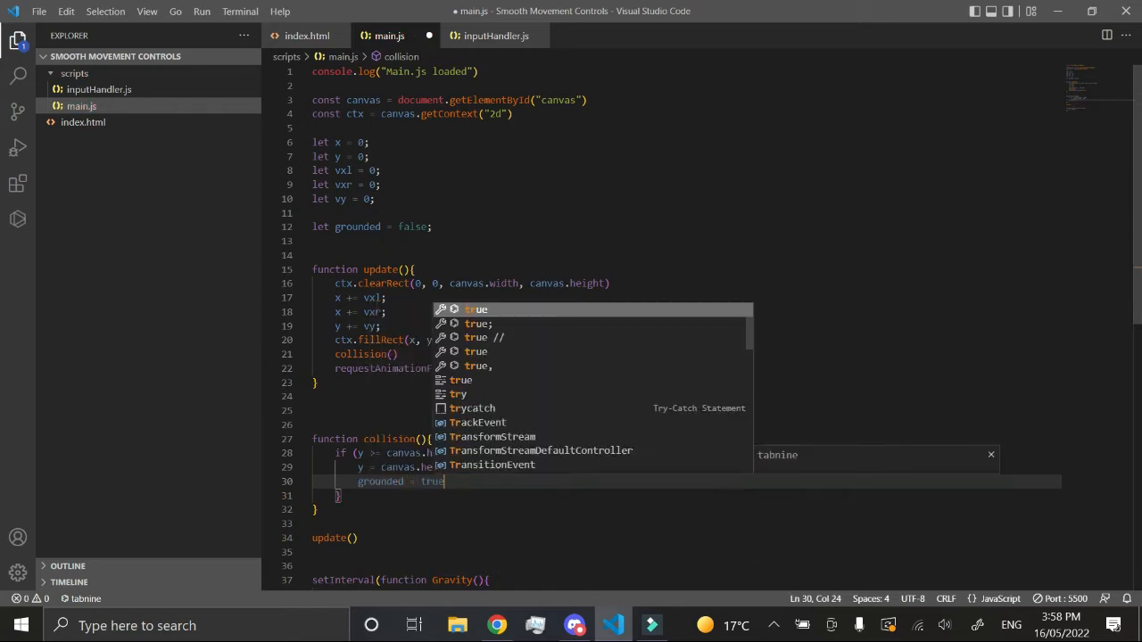
key("Escape")
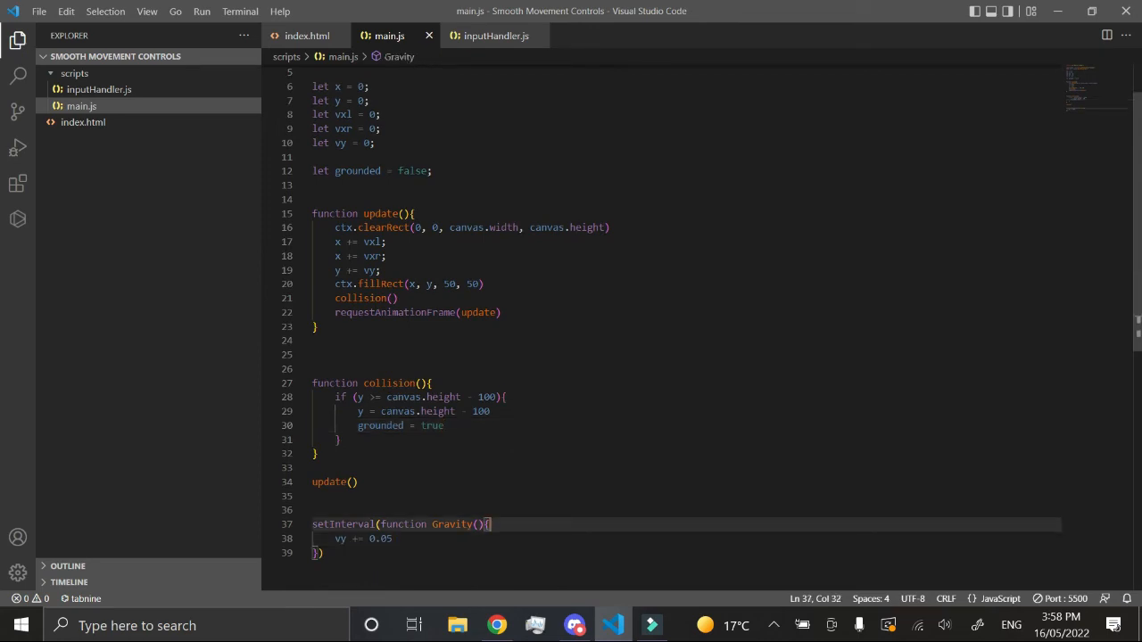
- Wrap the Gravity increment vy += 0.05 in if (grounded == false)
key("Enter")
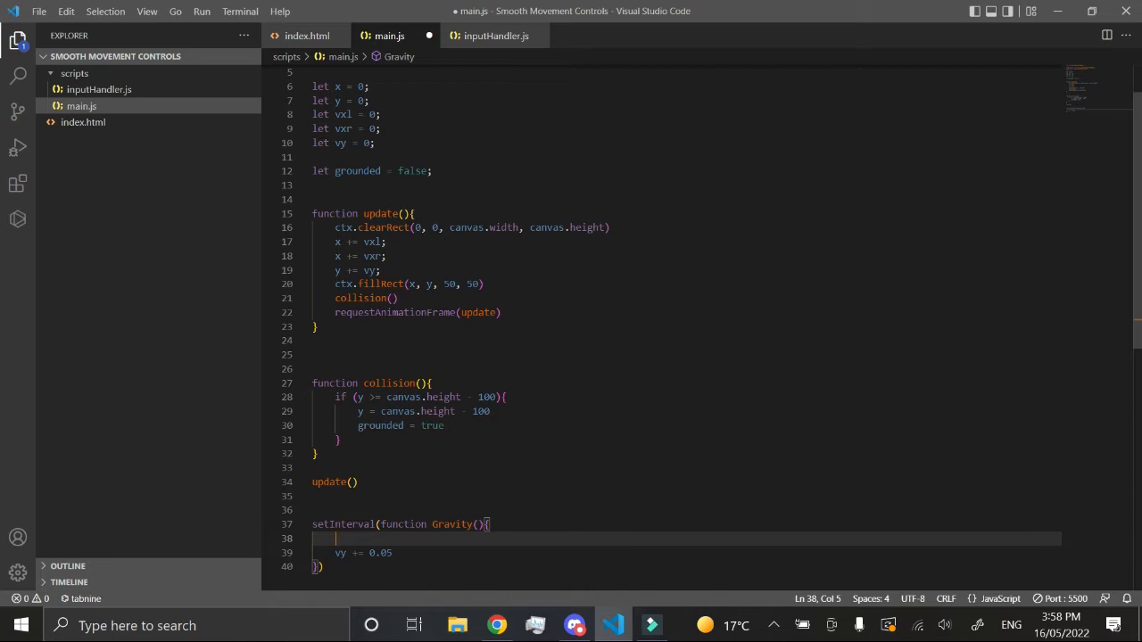
type("if (gro")
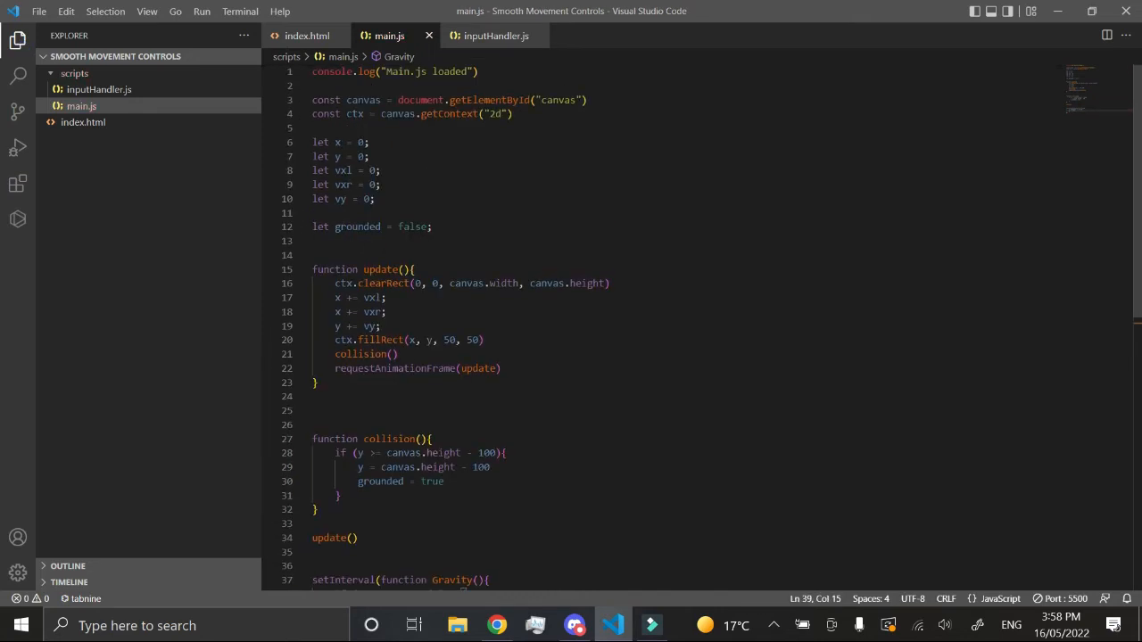
scroll("down", 3)
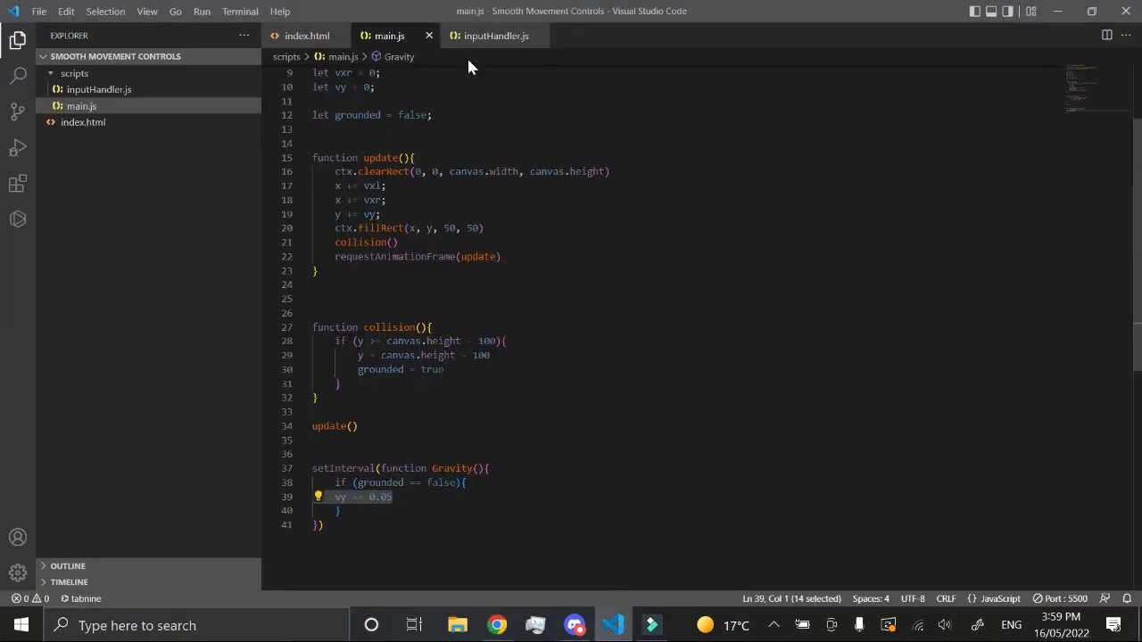
- In inputHandler.js make the KeyW keydown also set grounded = false, save, and remove the W key-release reset
left_click(496, 36)
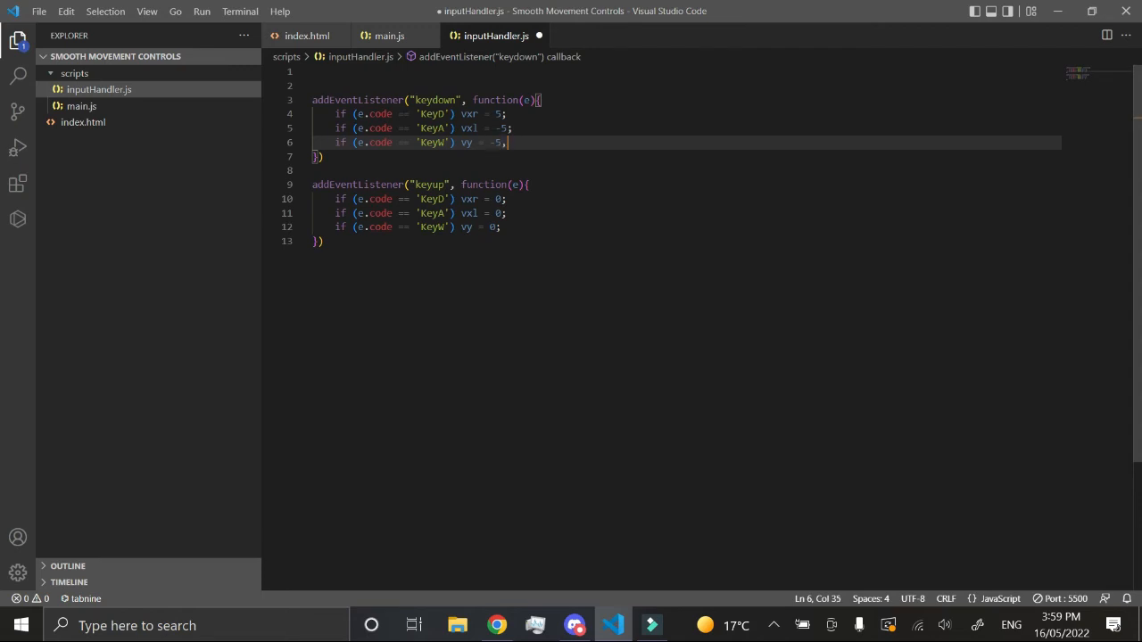
type("grounded")
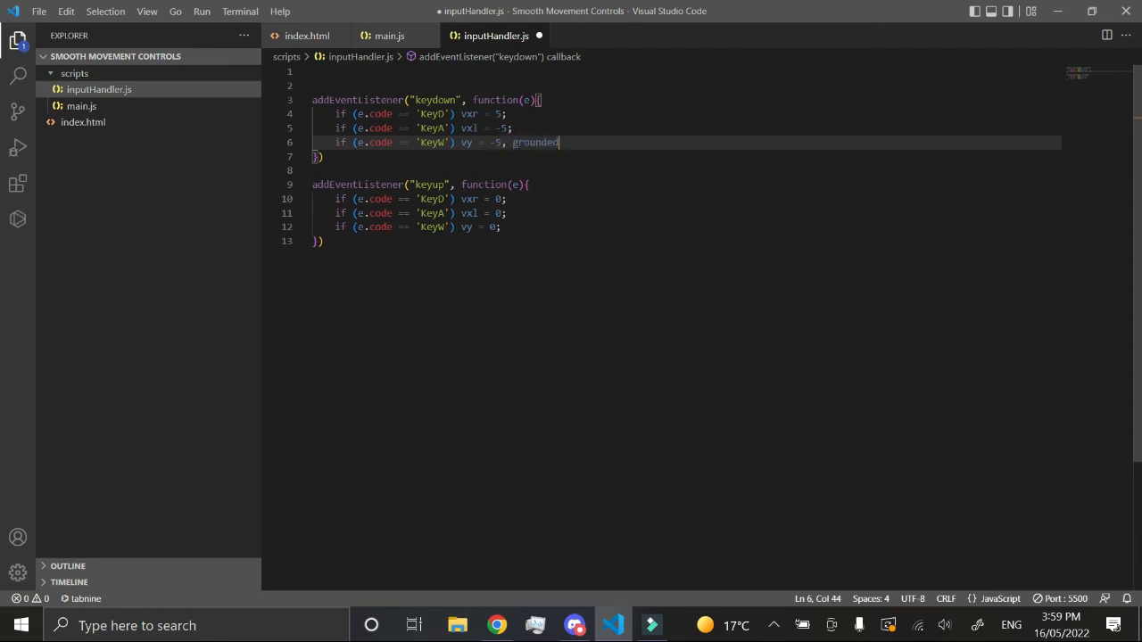
type("= false")
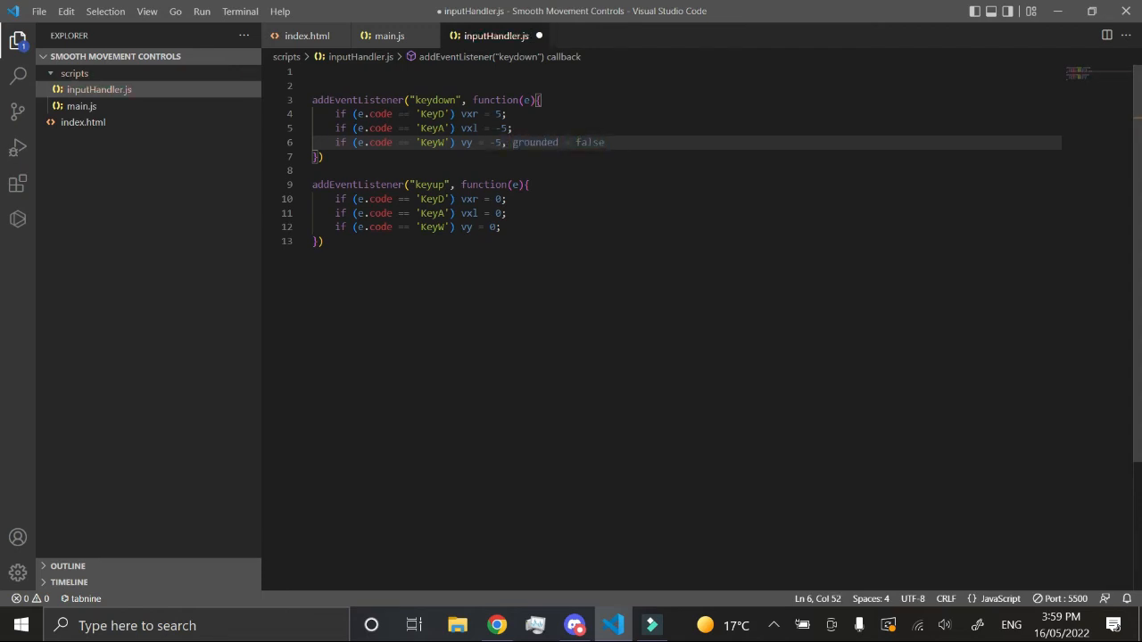
type(";")
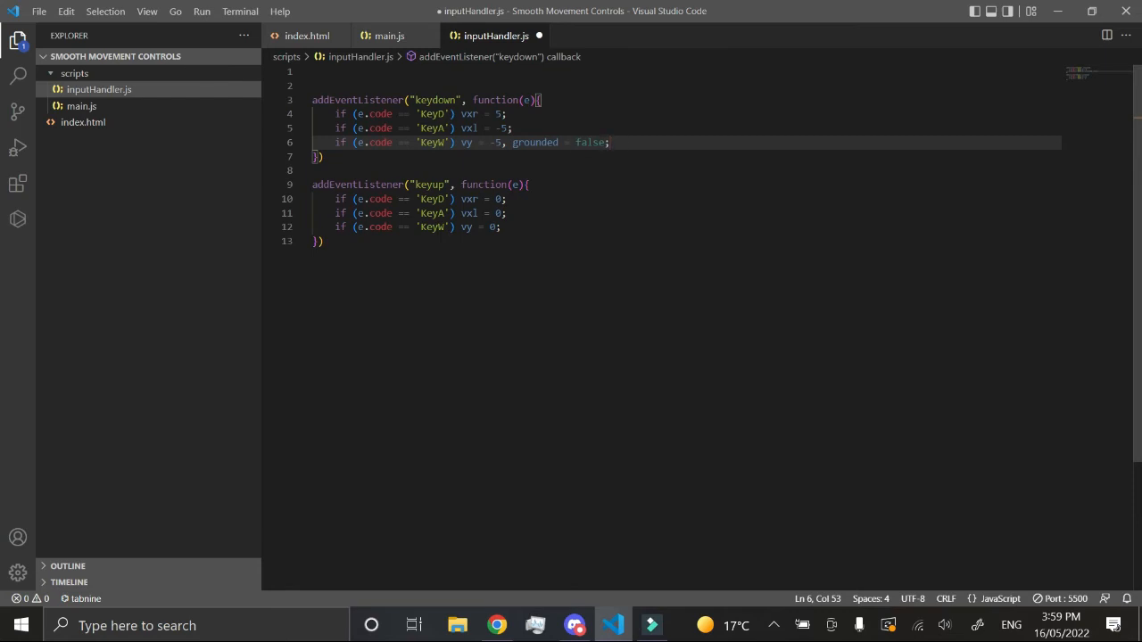
key("ctrl+s")
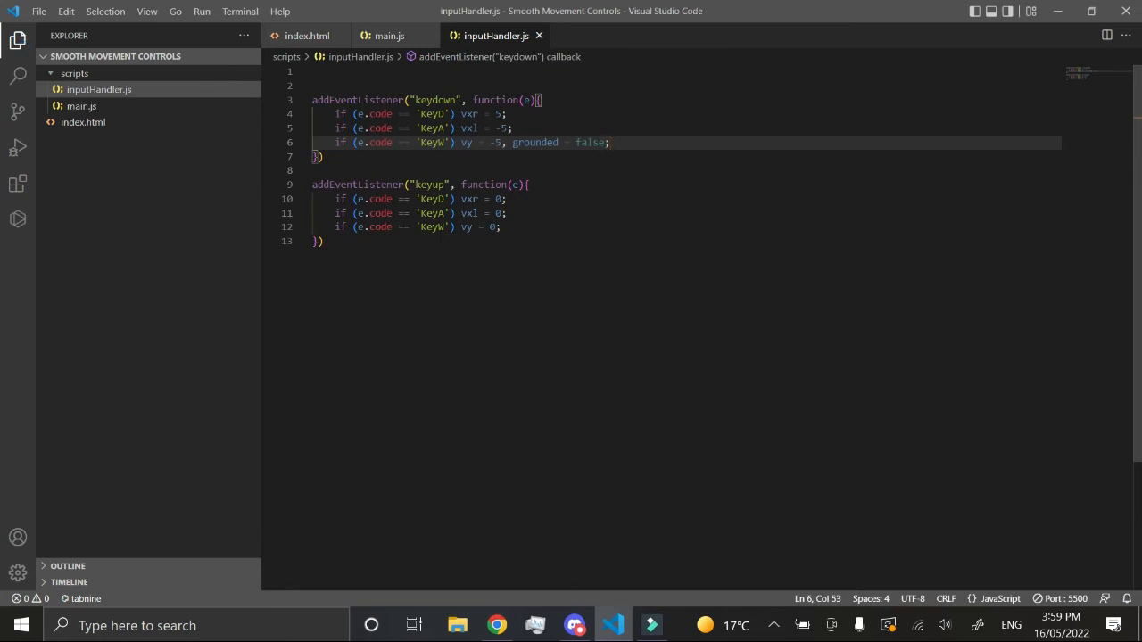
left_click(501, 226)
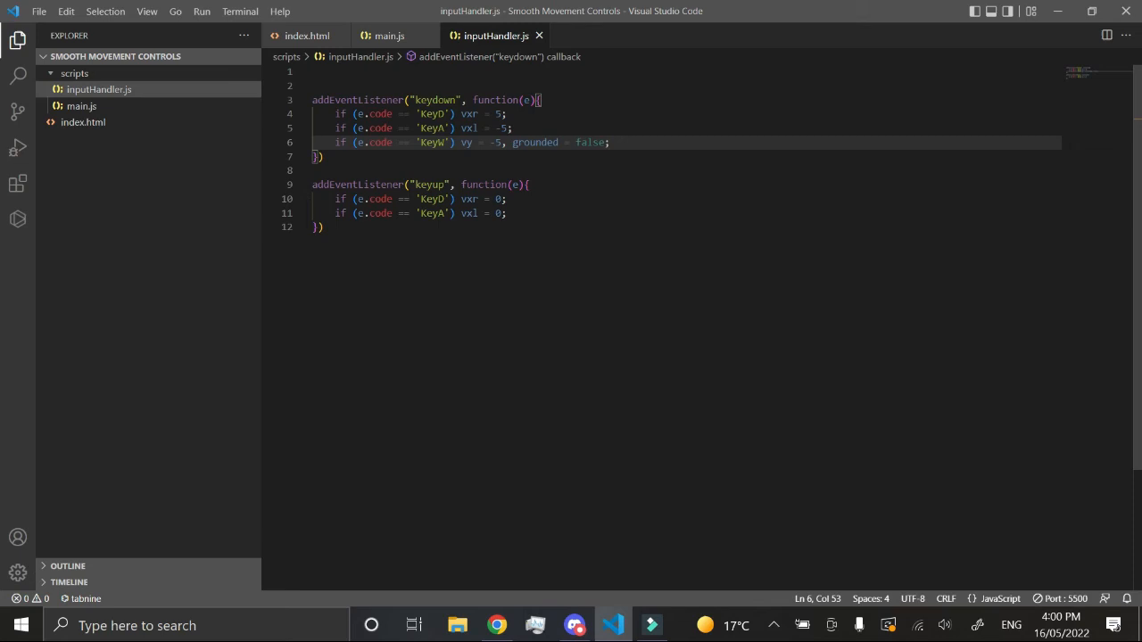
- Wrap the KeyW body in if (grounded) { vy = -10, grounded = false; }
double_click(466, 143)
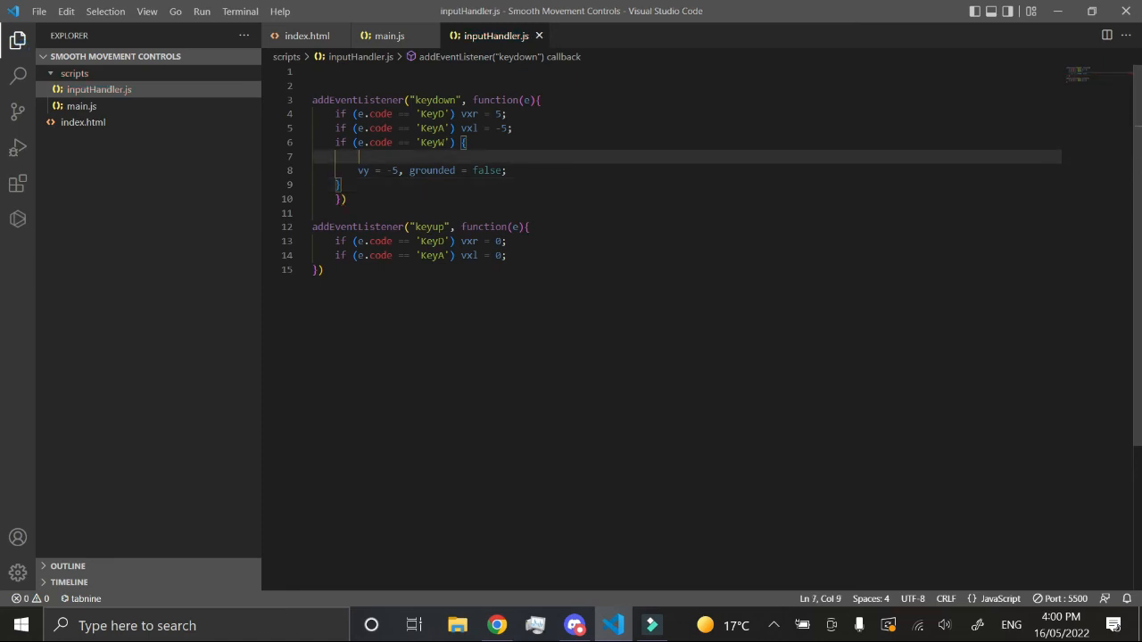
type("if (")
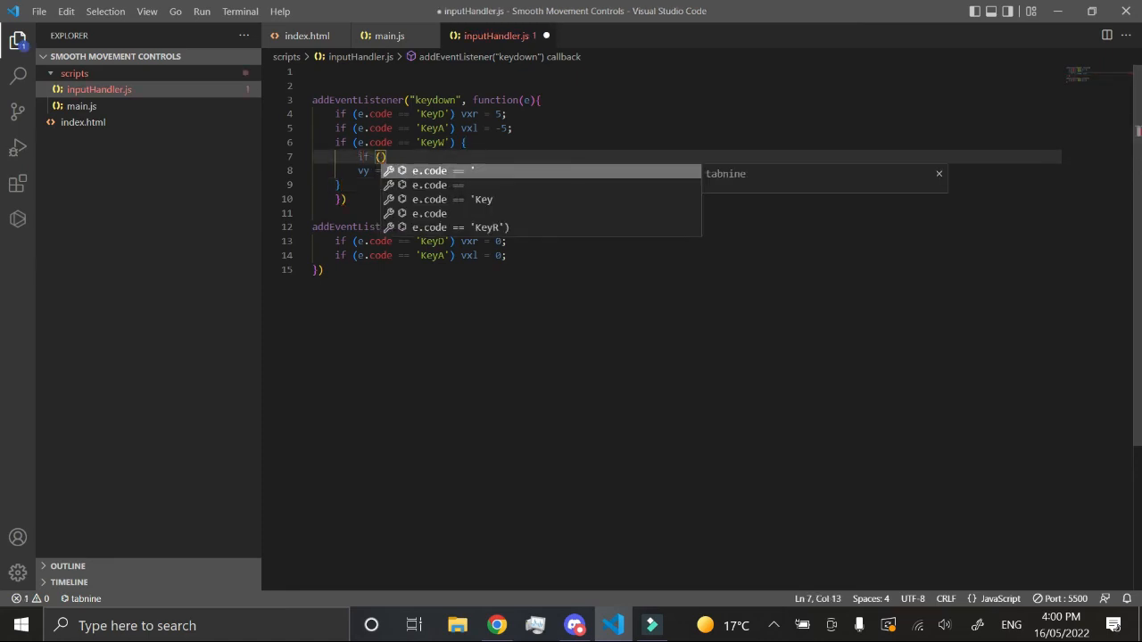
type("grounded")
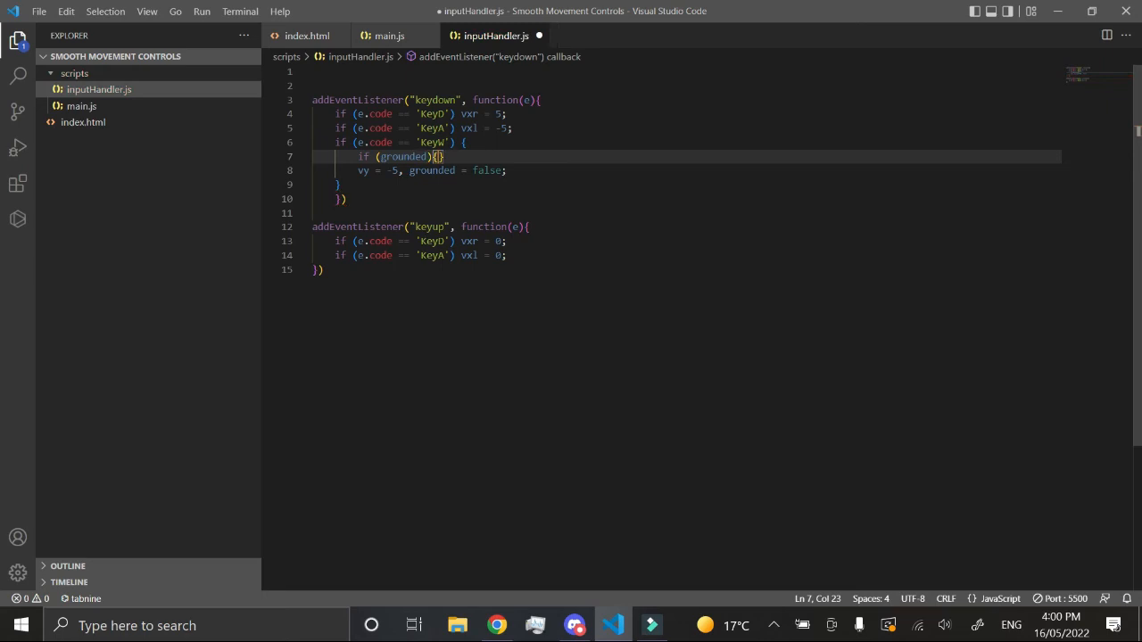
key("Backspace")
type("10")
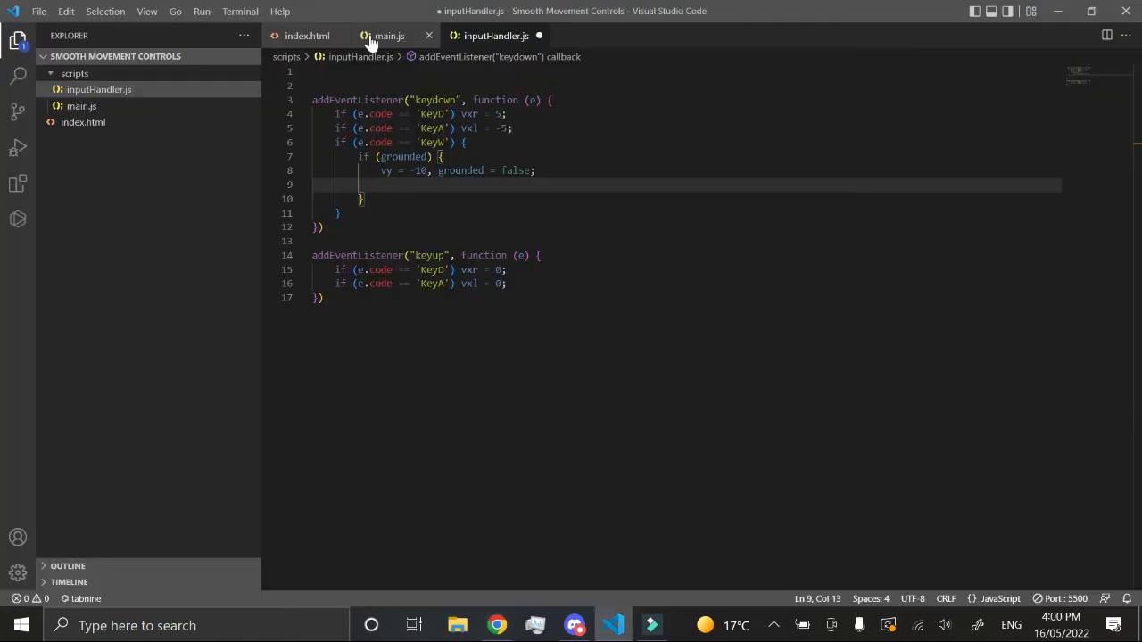
- Reformat main.js with Format Document
left_click(389, 35)
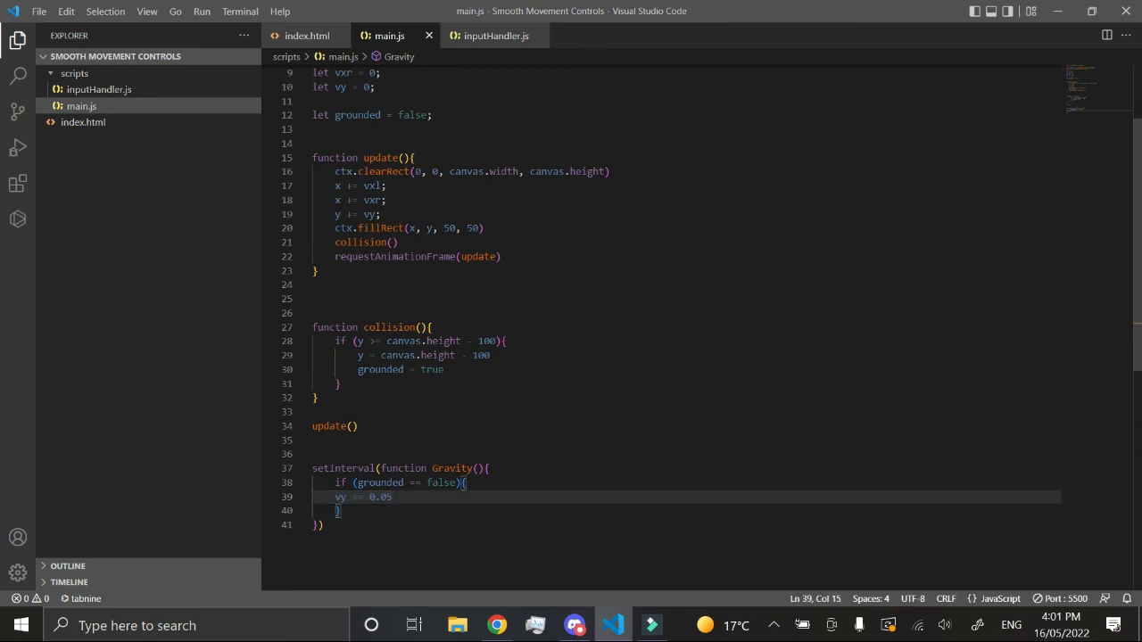
right_click(481, 121)
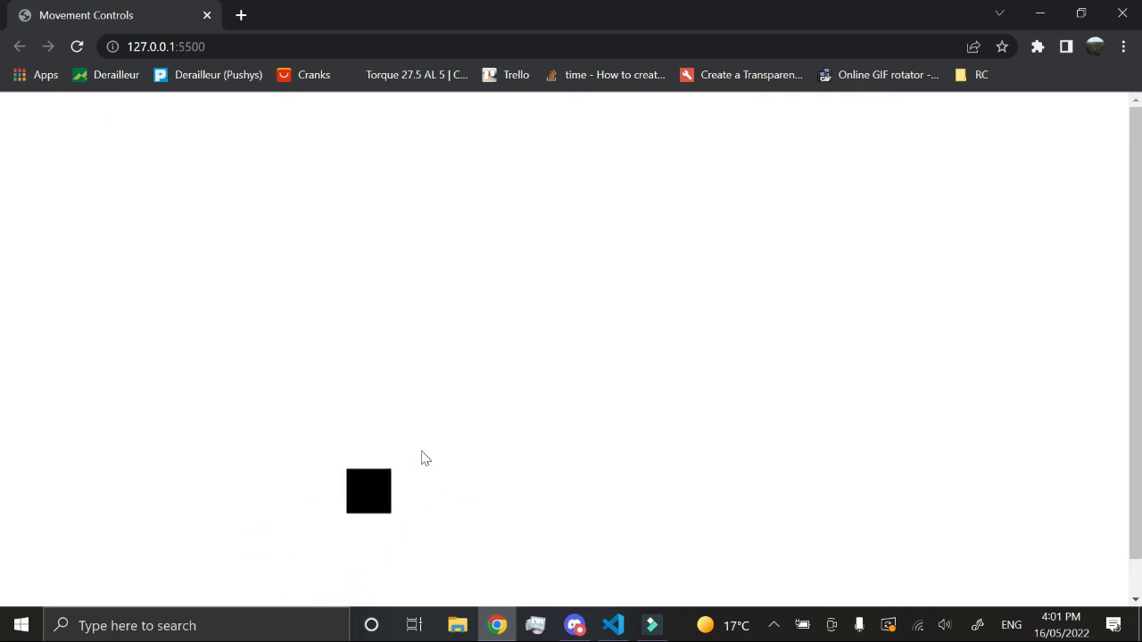
- Focus the game page and test the square's W-key jump, then return to VS Code
left_click(612, 624)
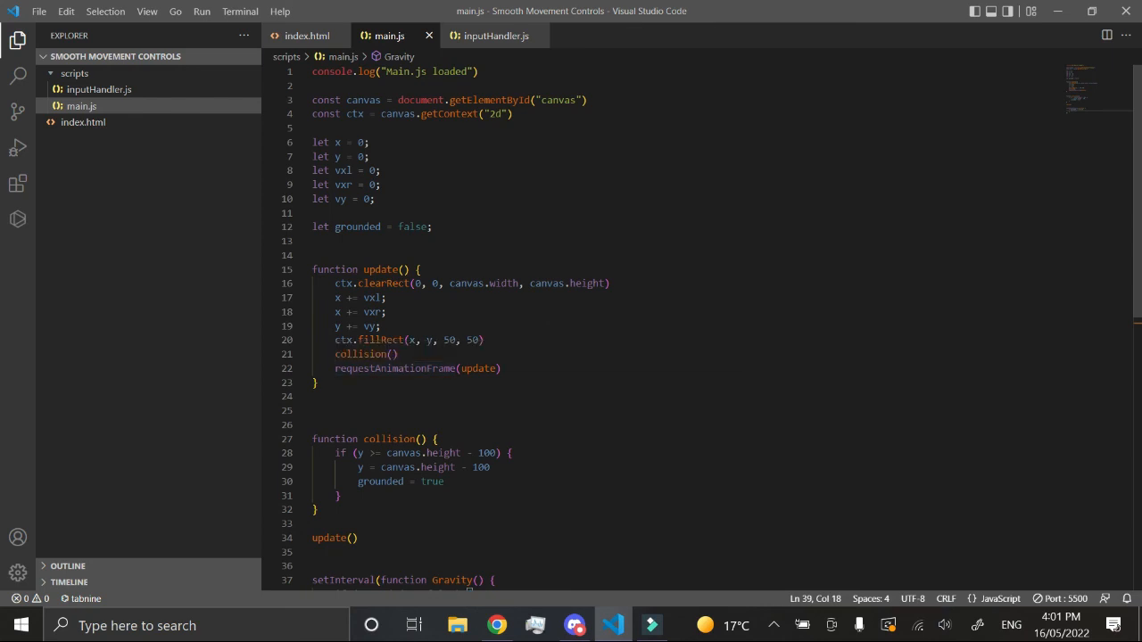
scroll("down", 3)
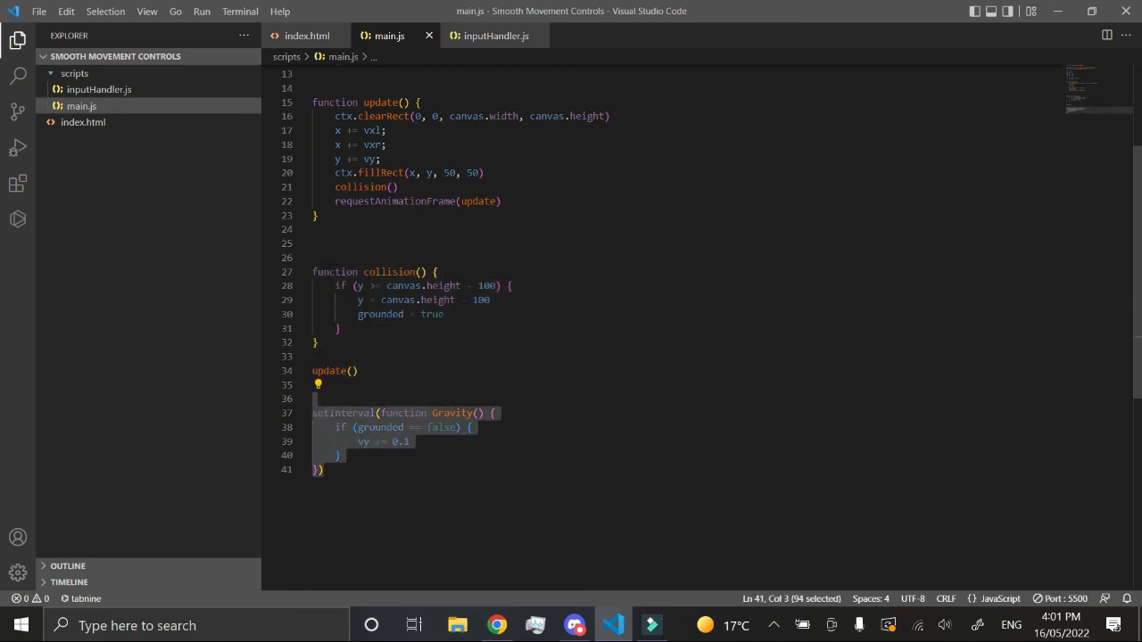
left_click(497, 35)
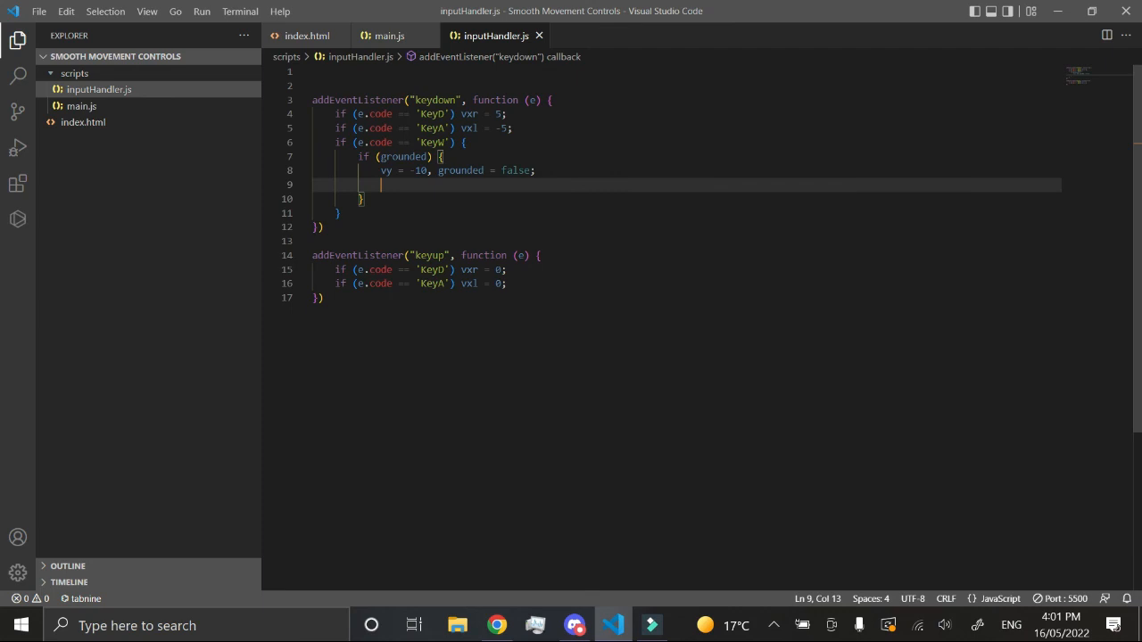
mouse_move(390, 36)
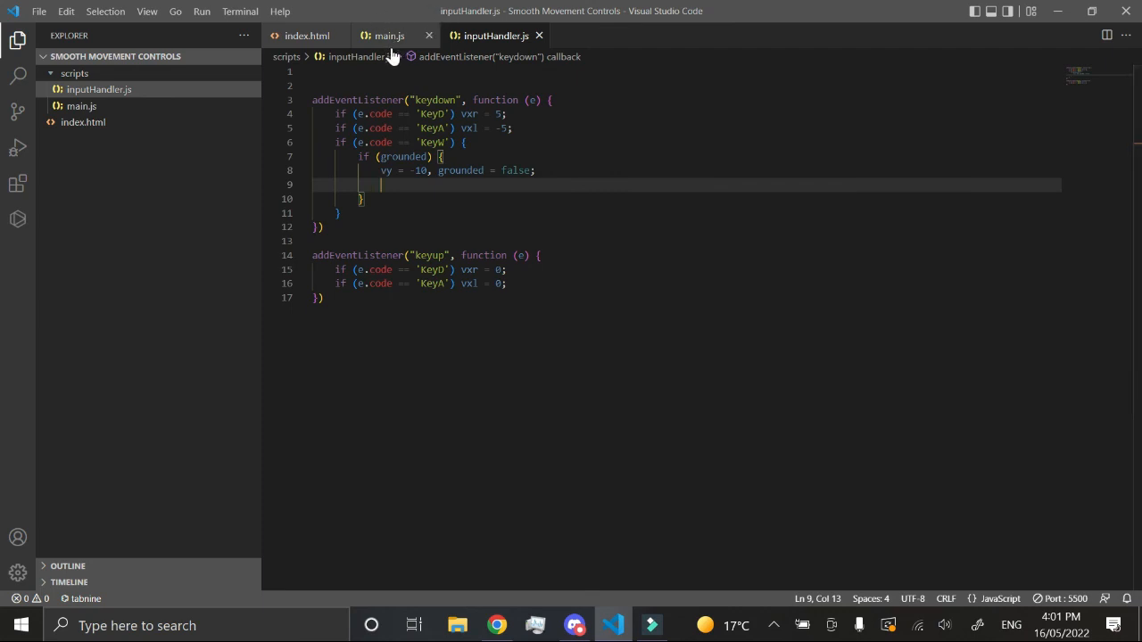
left_click(389, 36)
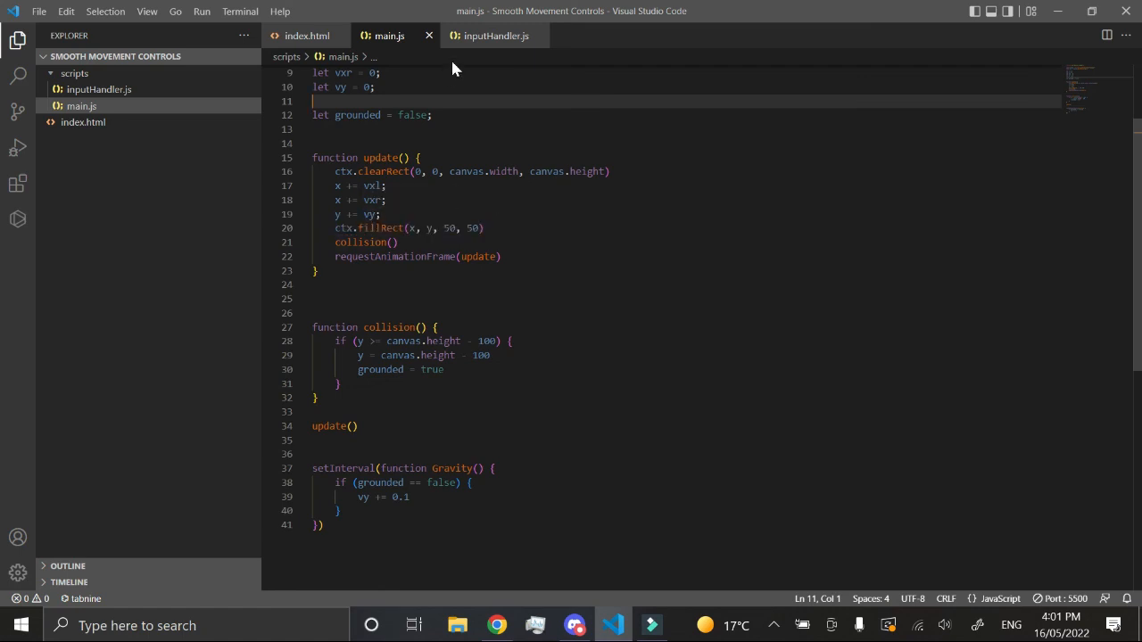
left_click(496, 36)
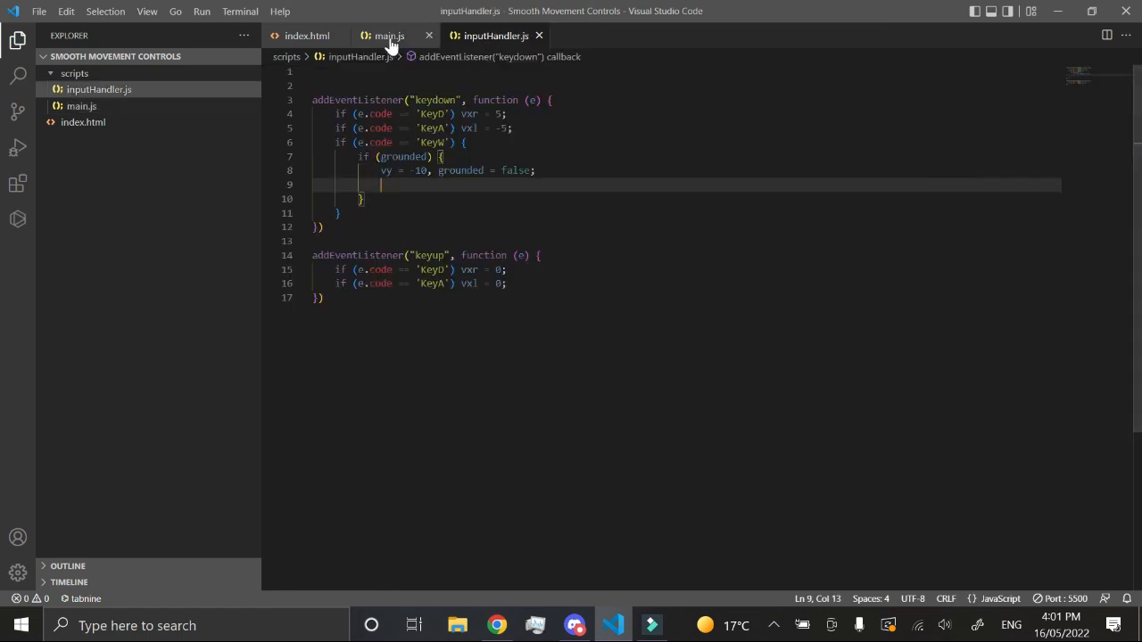
left_click(389, 36)
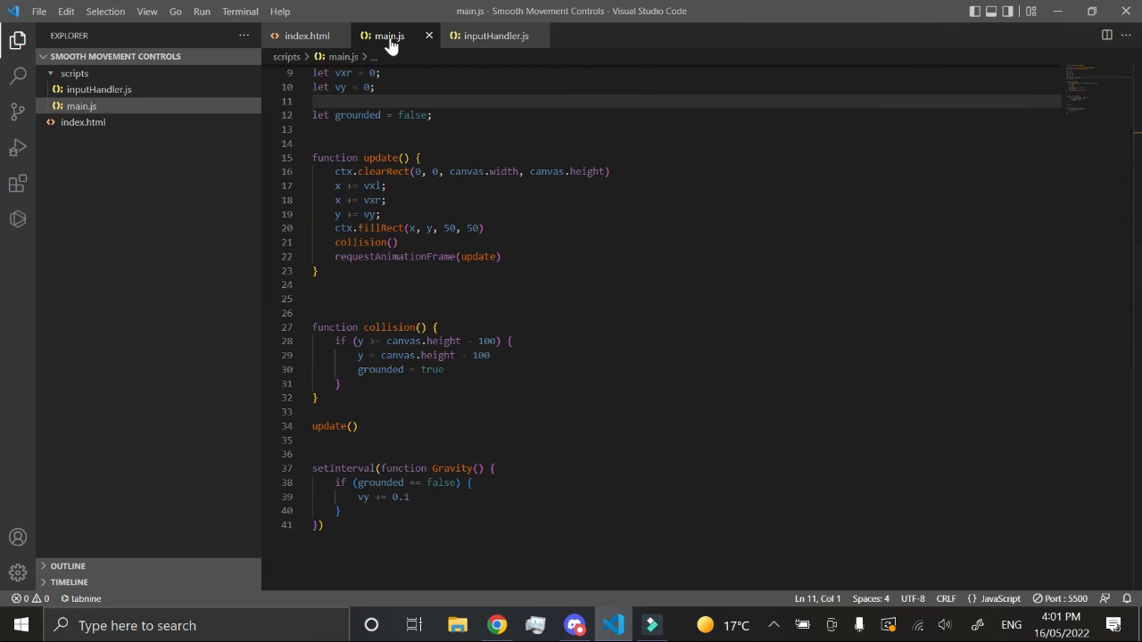